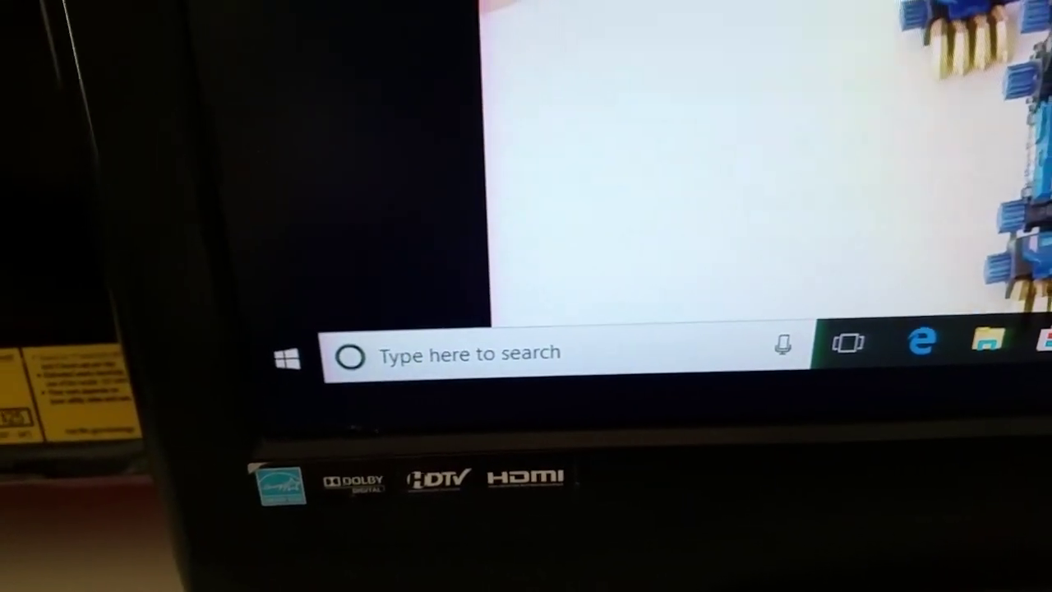
Bring up the Start menu listing File Explorer, VLC and Settings with live tiles
left_click(286, 355)
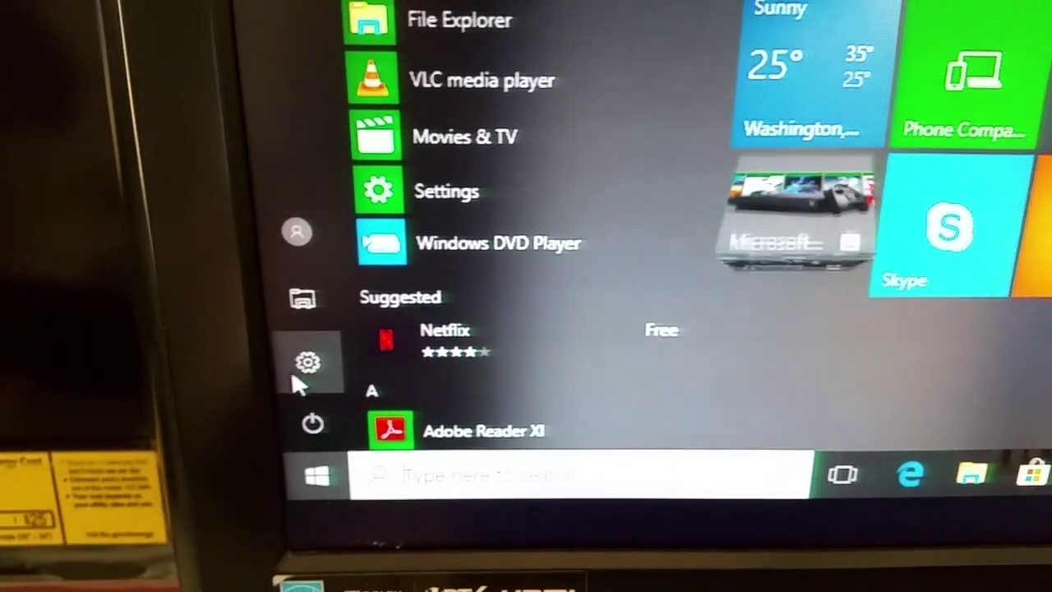